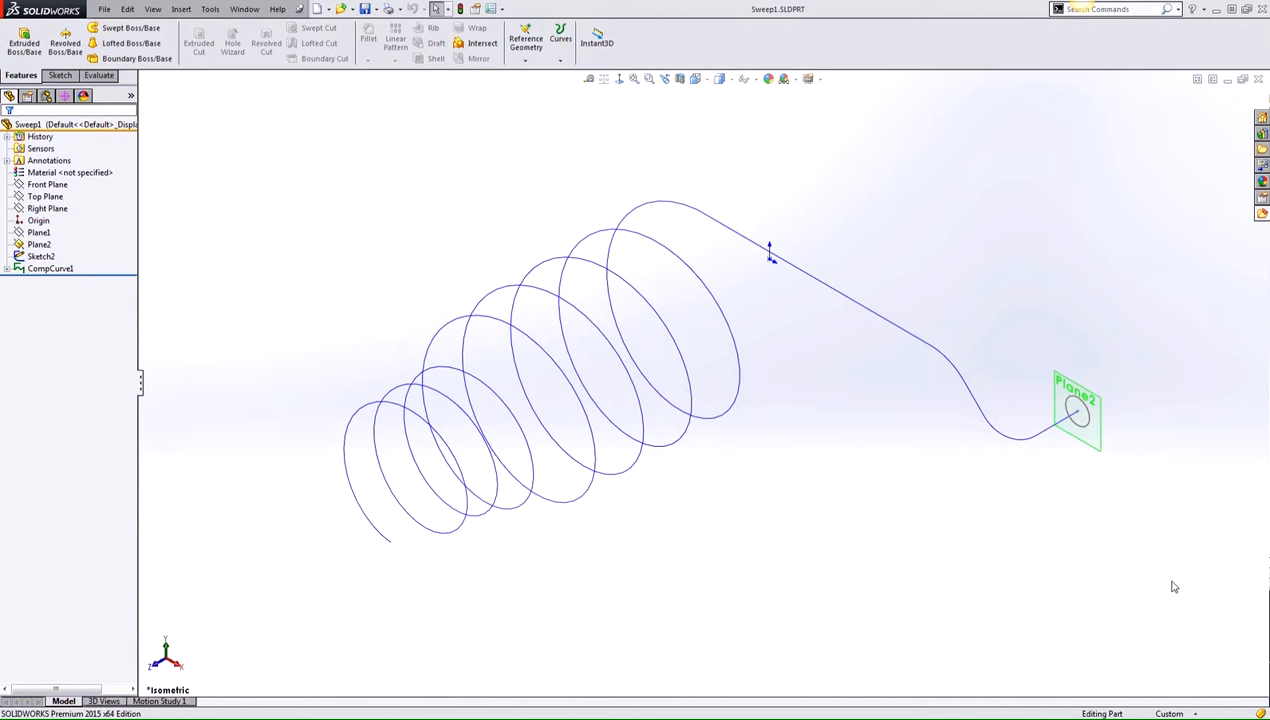
mouse_move(1170, 580)
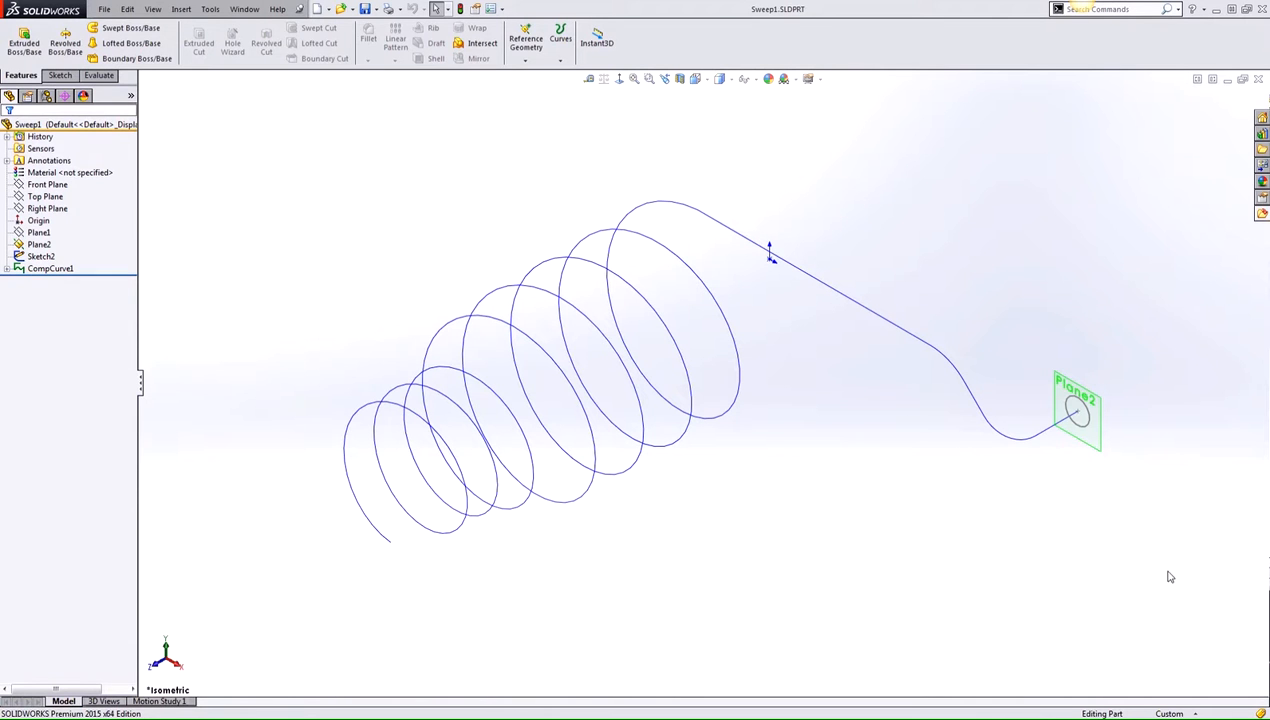
mouse_move(1114, 468)
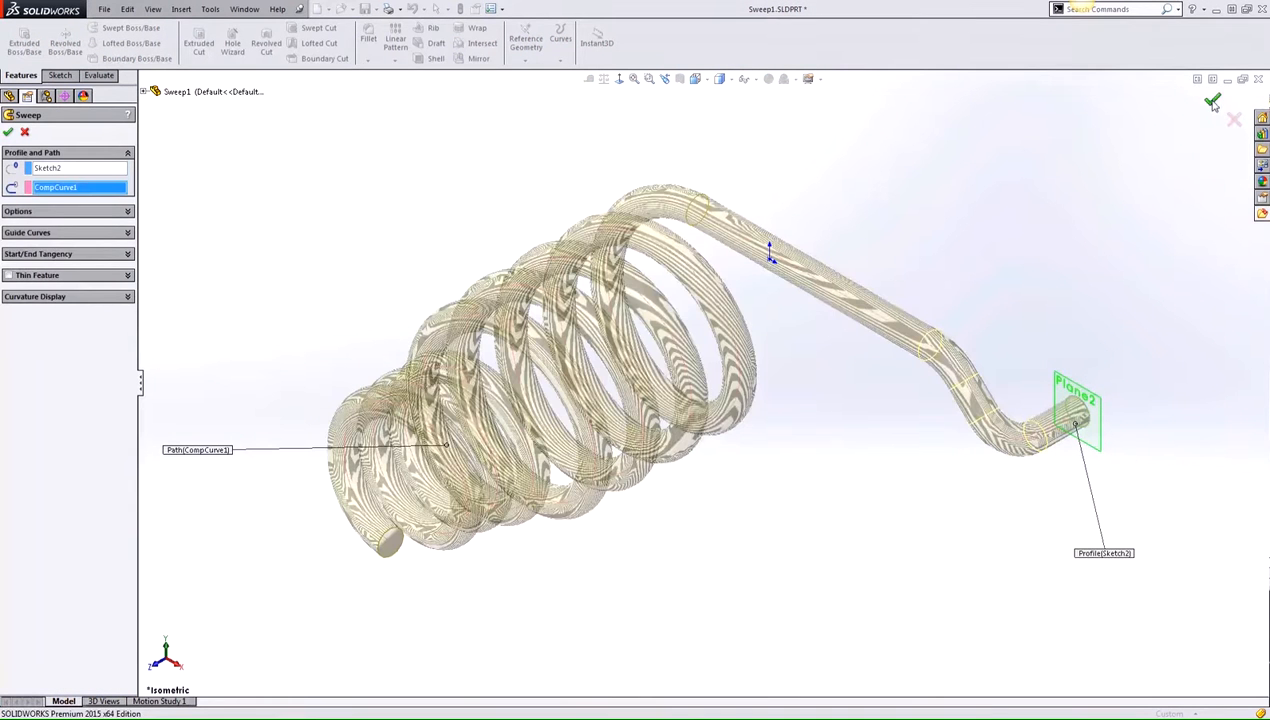
- Confirm the spring sweep of Sketch2 along CompCurve1 and move to Sweep2.SLDPRT
left_click(1200, 108)
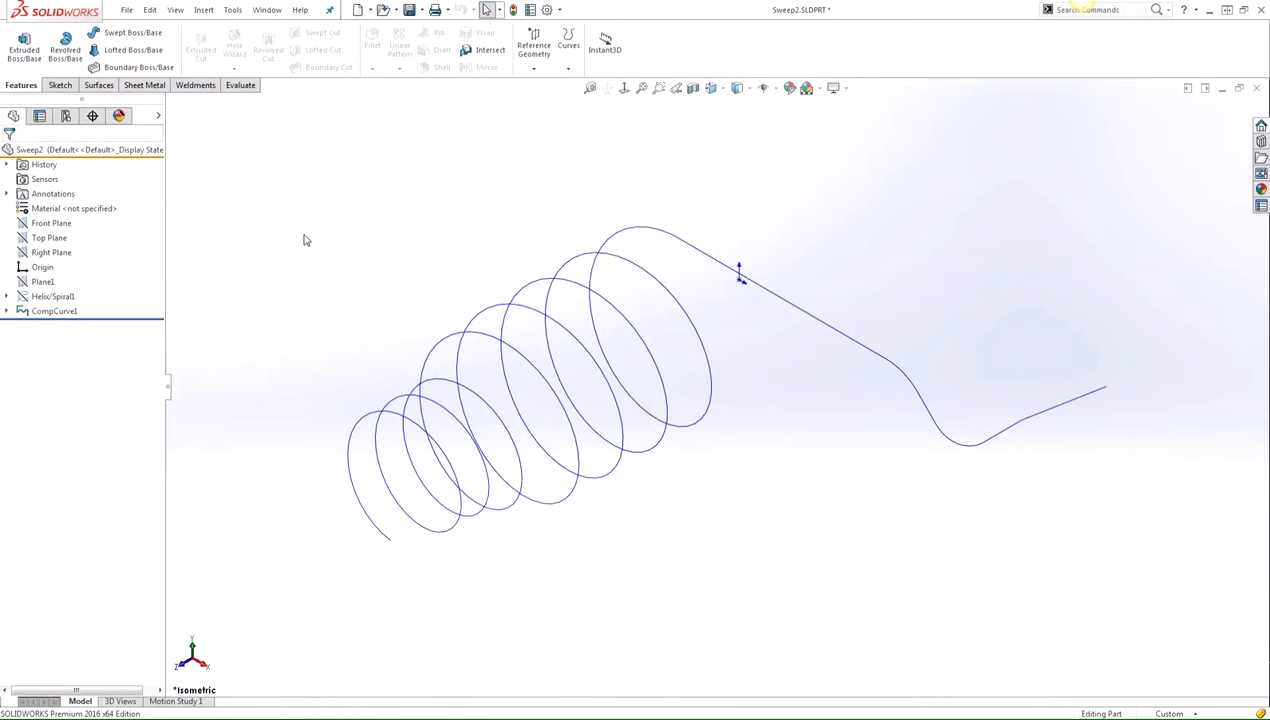
- Create a Swept Boss/Base along the coiled curve using the Circular Profile option
left_click(122, 54)
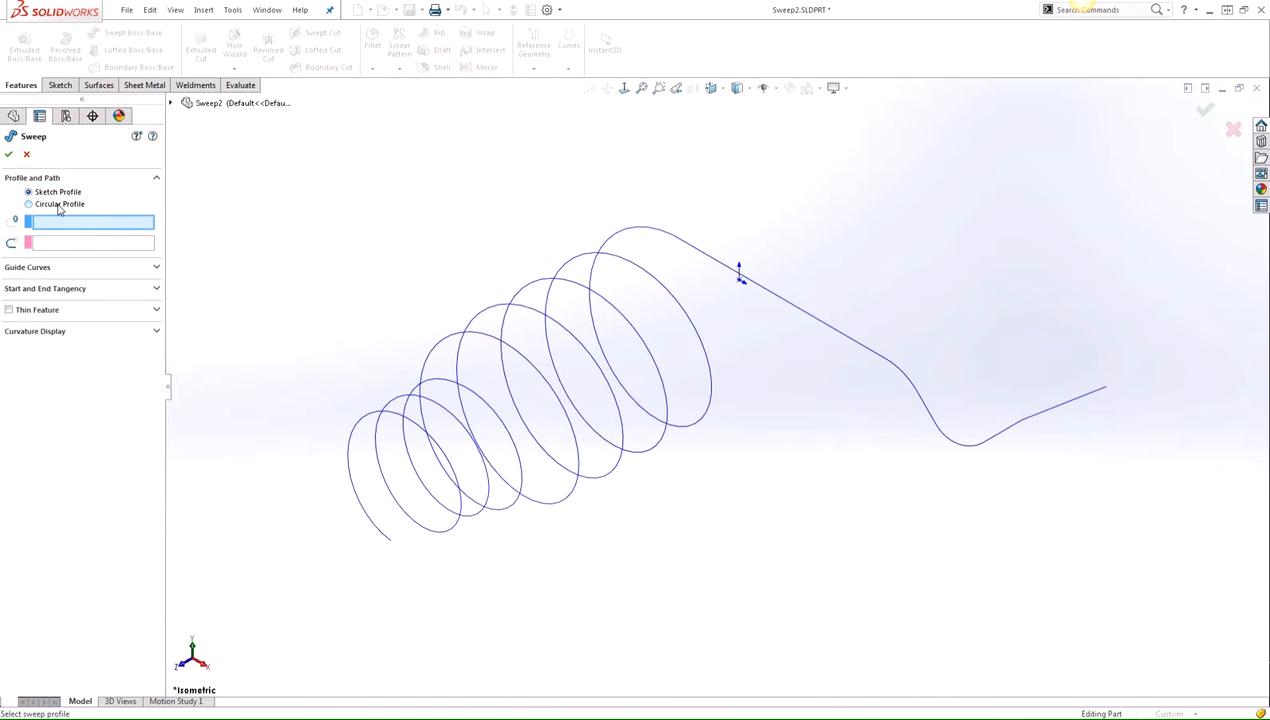
left_click(28, 204)
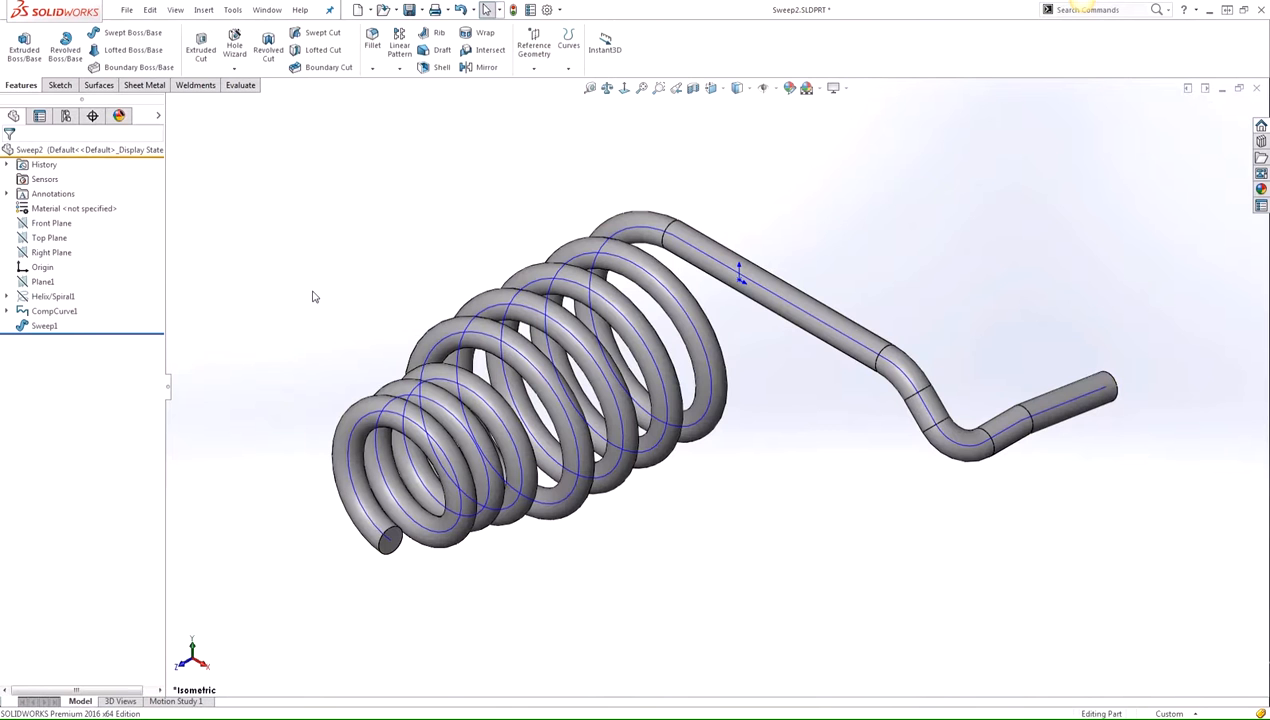
mouse_move(304, 316)
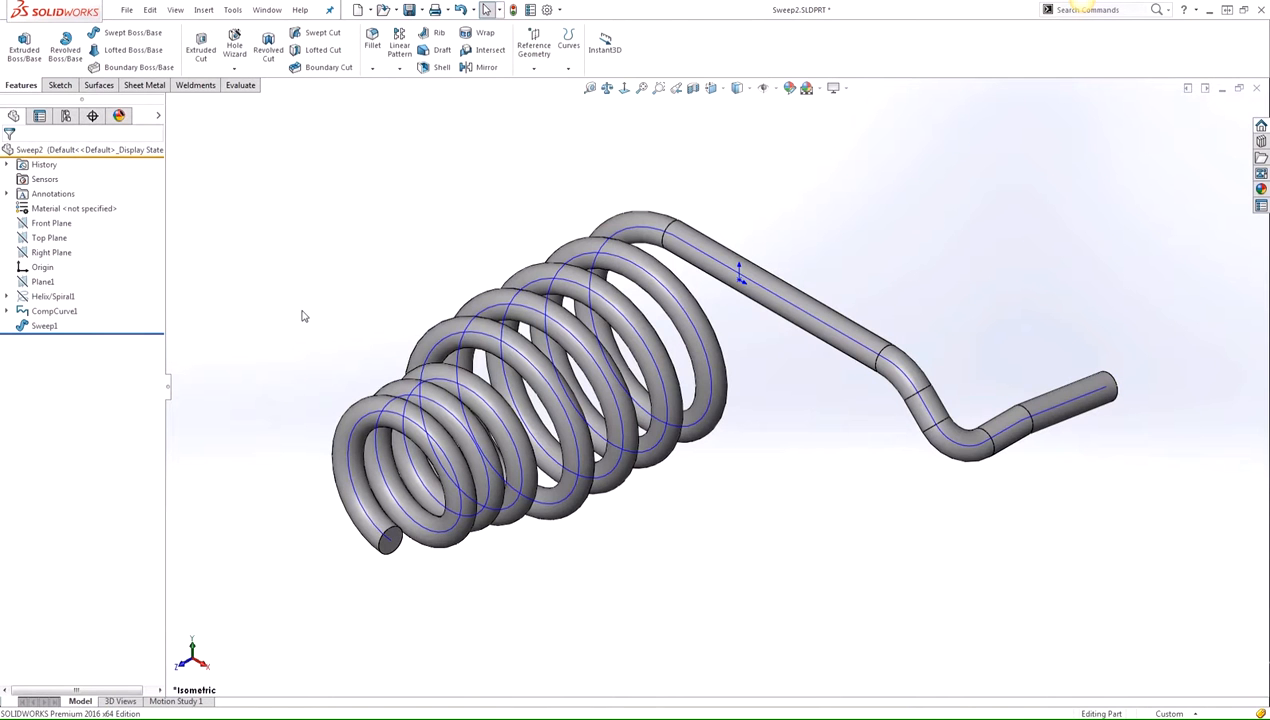
- In Sweep1.SLDPRT, expand Sweep1 and CompCurve1 and bring up 3DSketch1's options
left_click(54, 312)
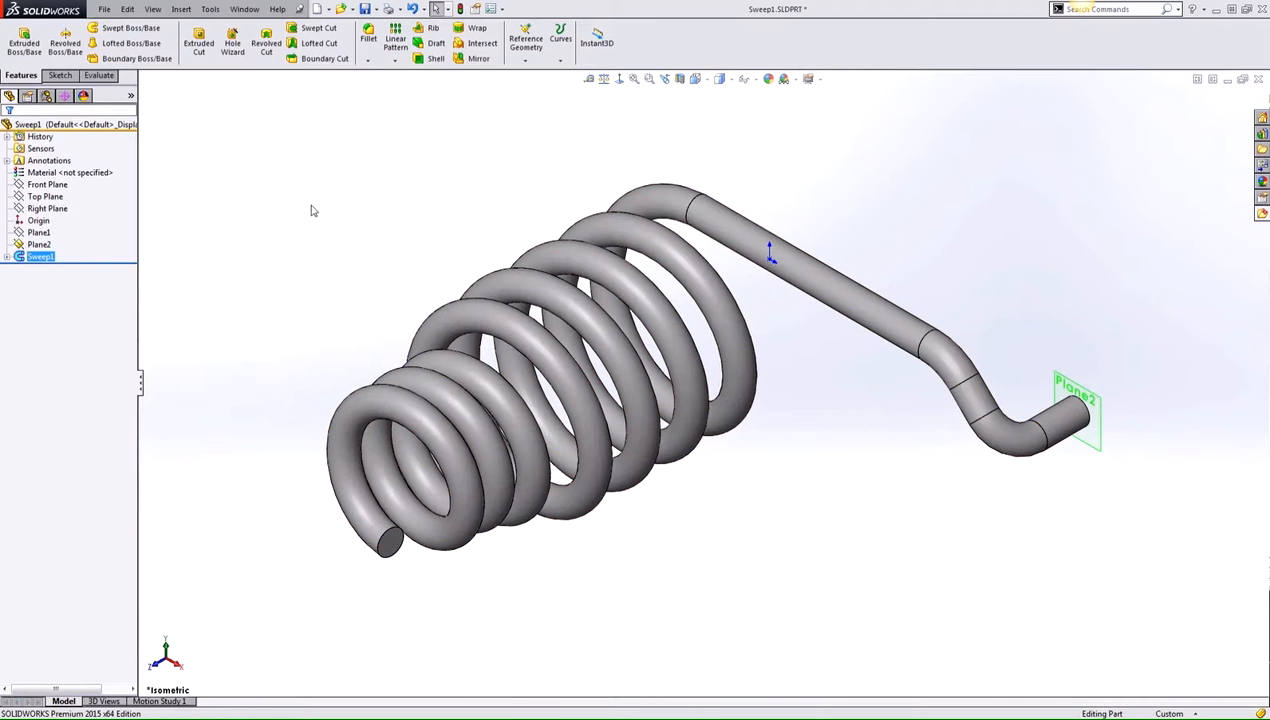
left_click(10, 256)
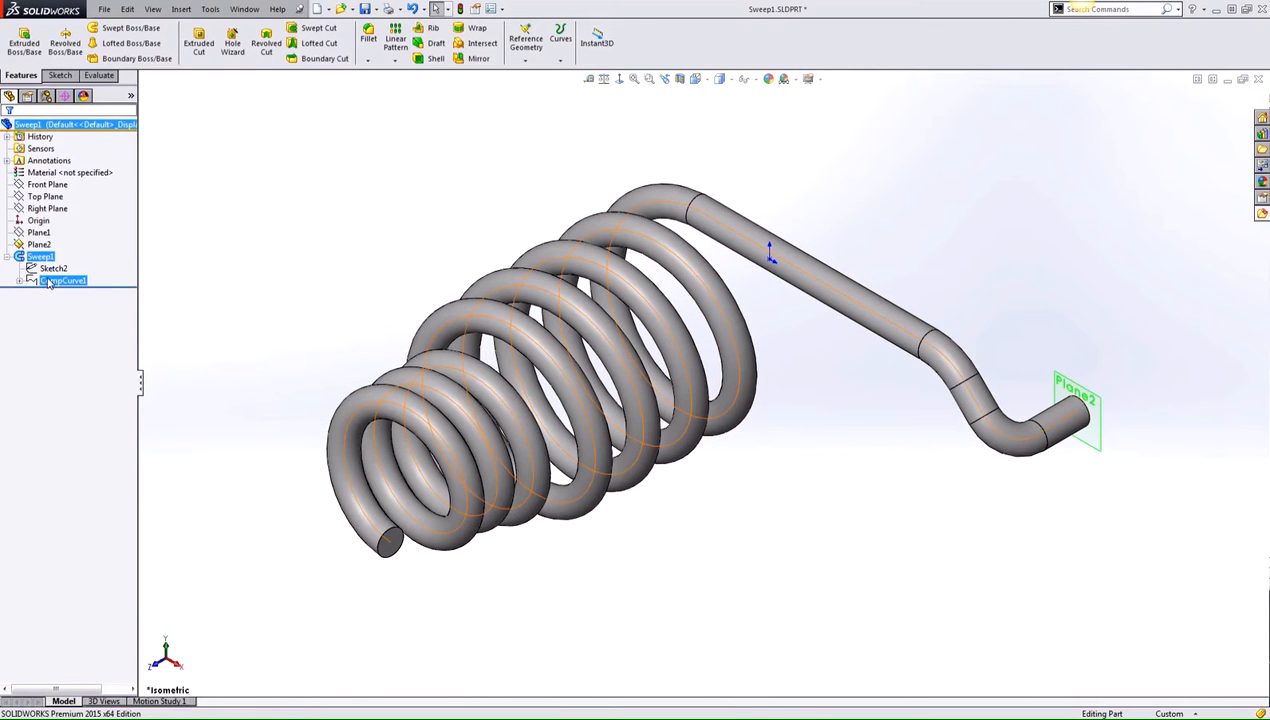
left_click(30, 280)
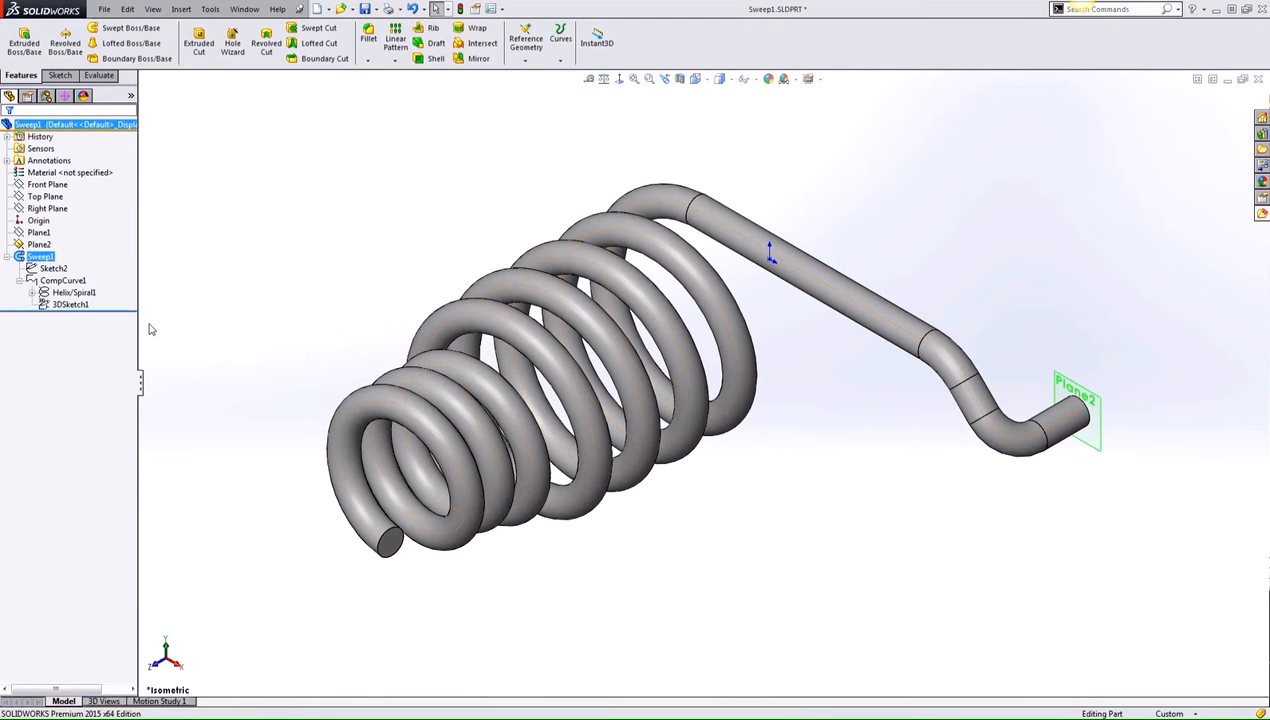
right_click(70, 304)
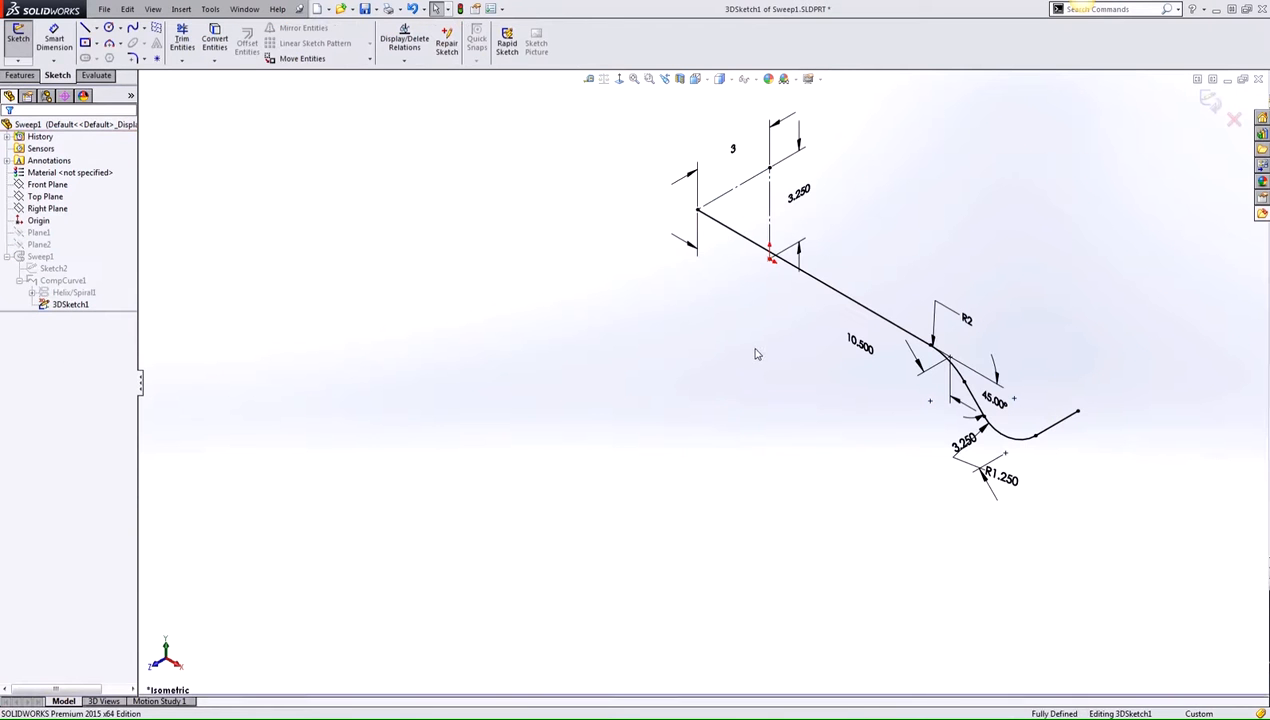
mouse_move(752, 318)
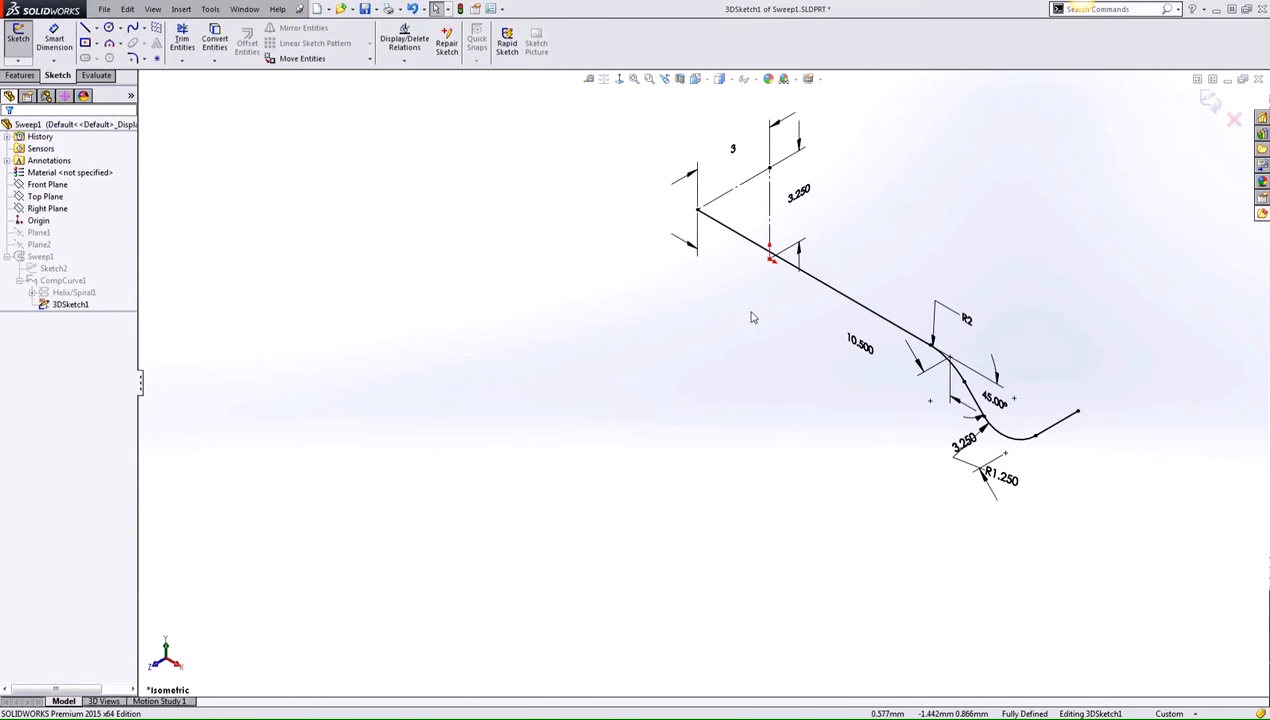
mouse_move(786, 270)
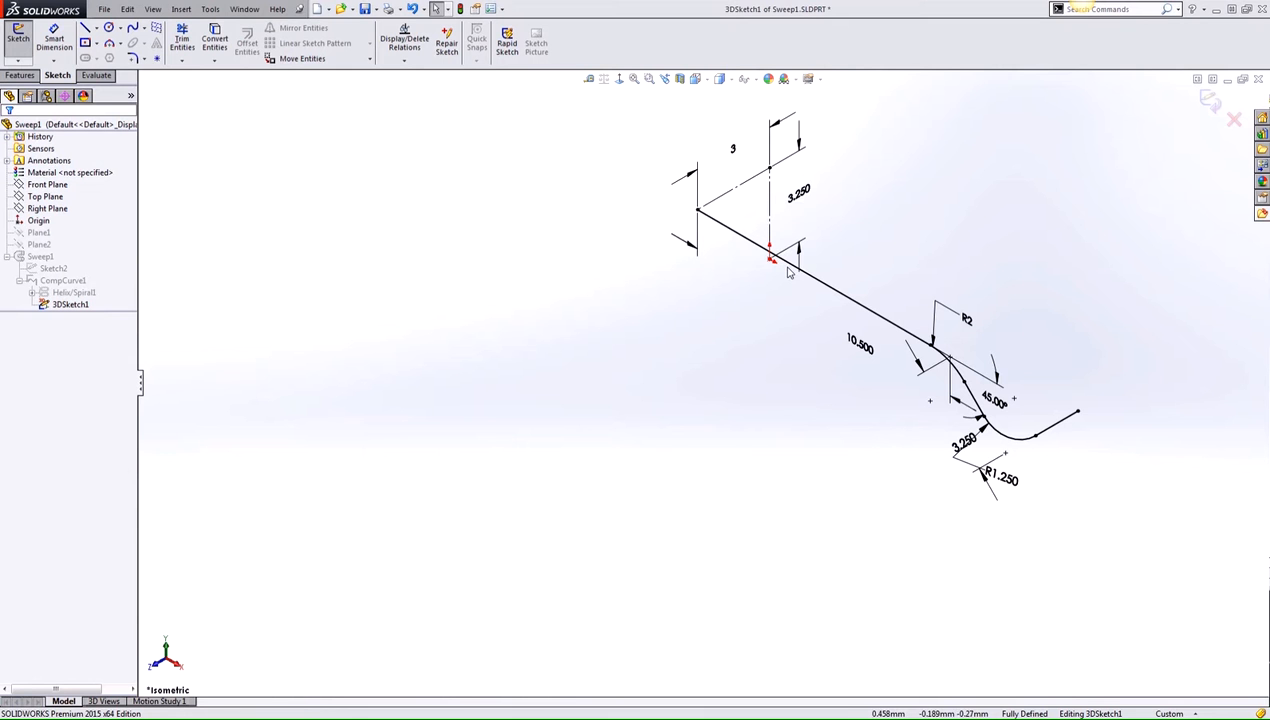
- Inspect a line in the 3D path sketch and exit the sketch
left_click(56, 280)
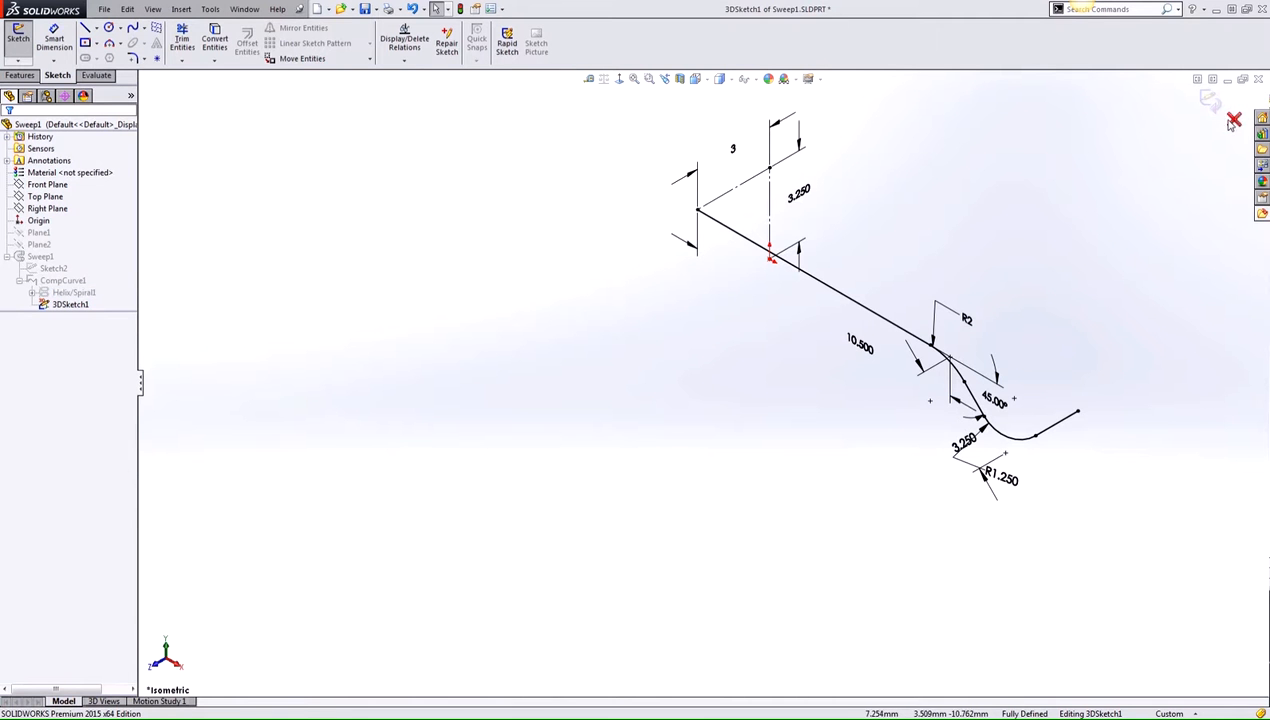
left_click(1228, 118)
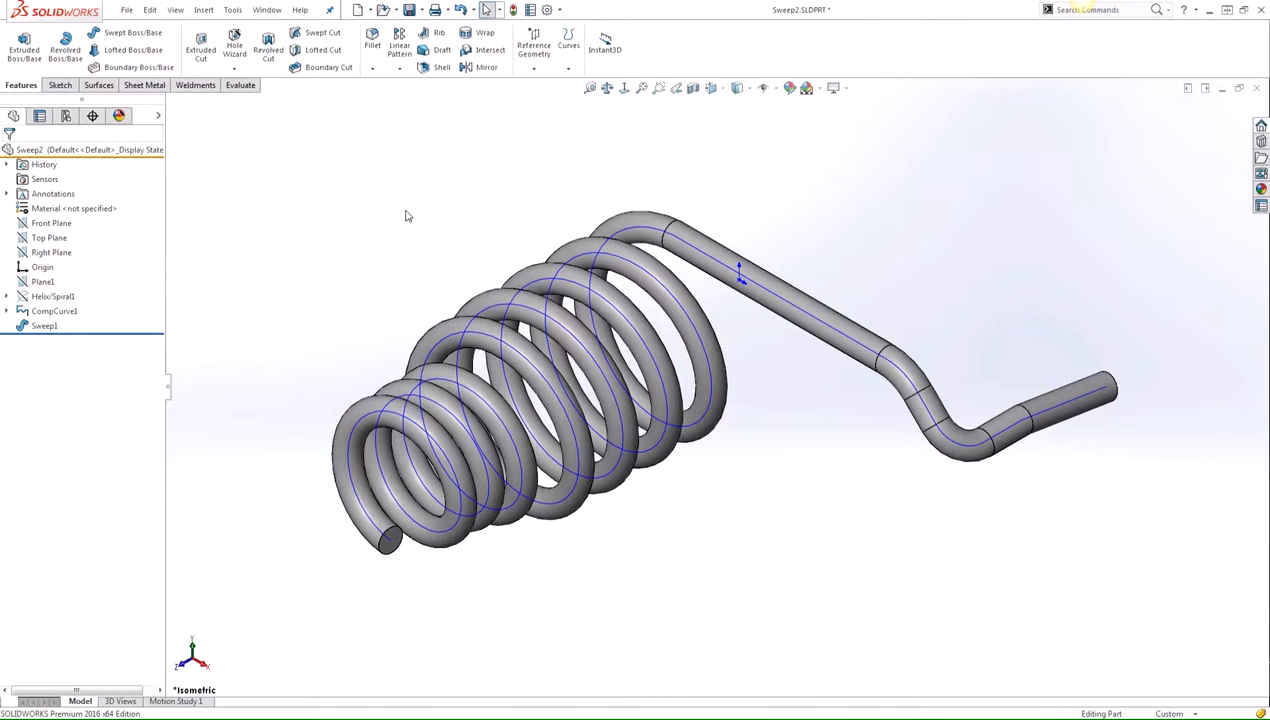
mouse_move(52, 304)
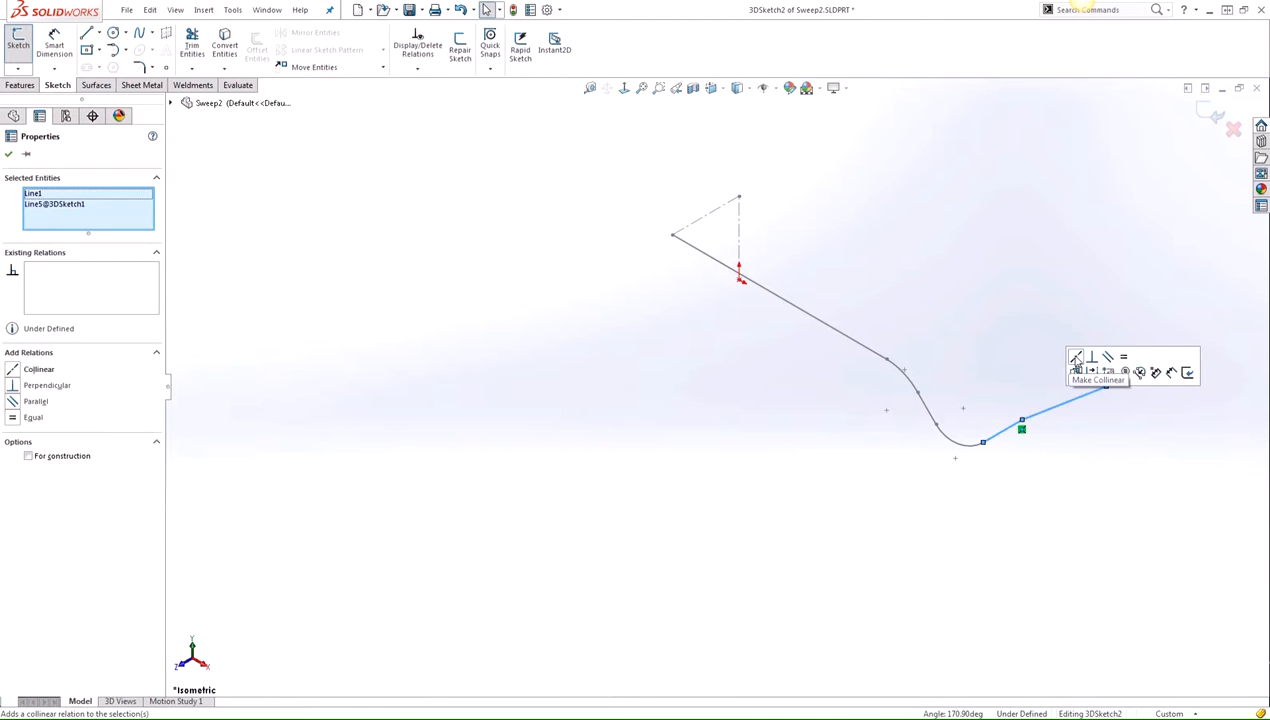
- Make Line1 and Line5 of 3DSketch2 collinear
left_click(1076, 356)
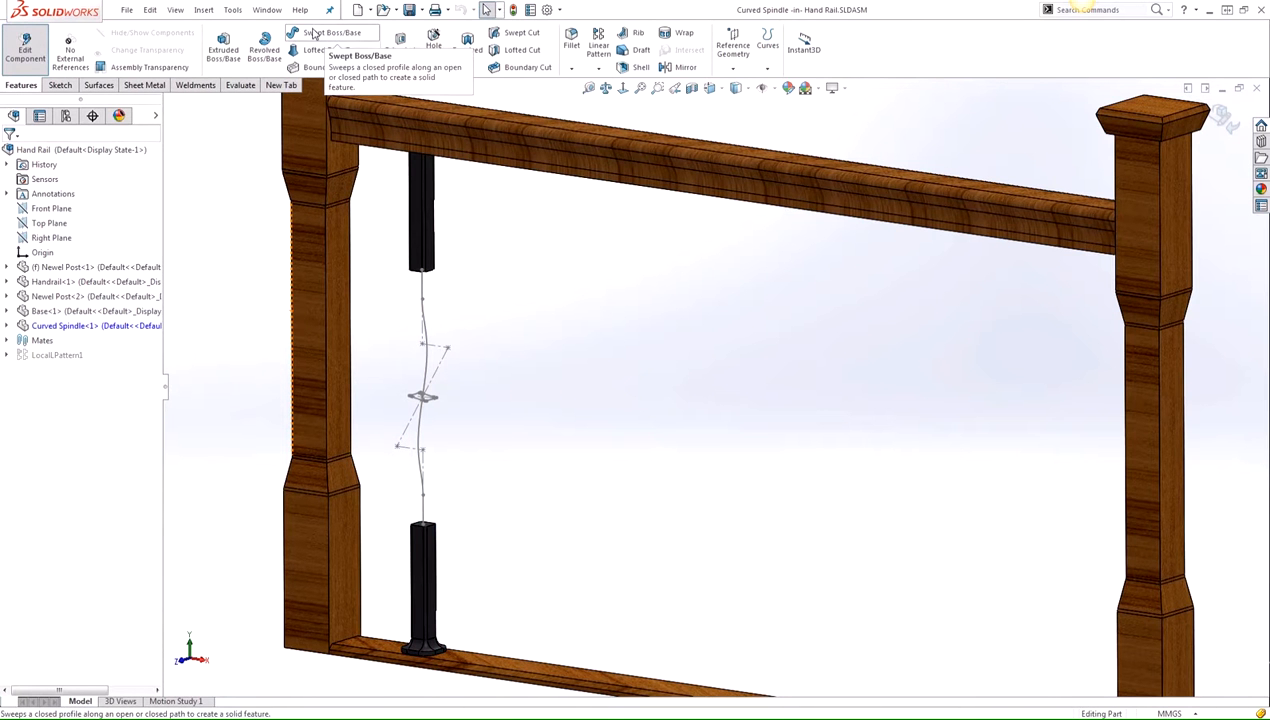
- Start a Swept Boss/Base with the spindle's Profile and Path sketches, set to Bidirectional
left_click(318, 32)
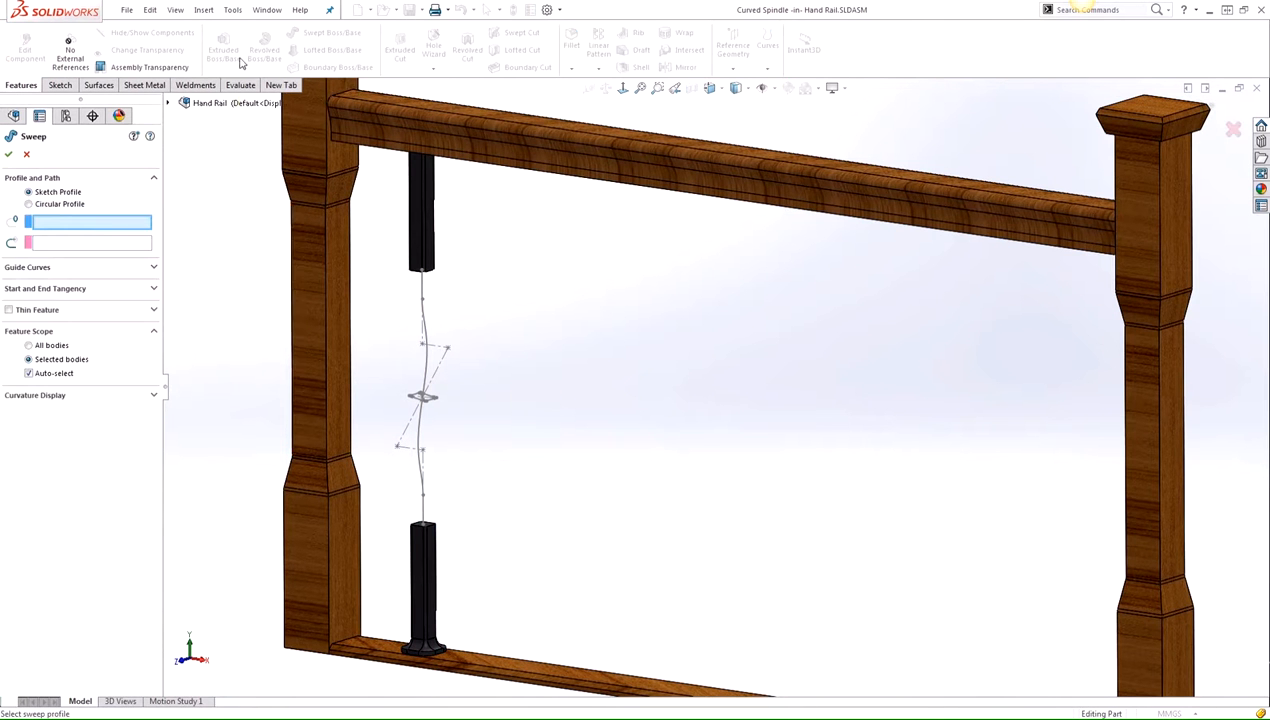
mouse_move(208, 258)
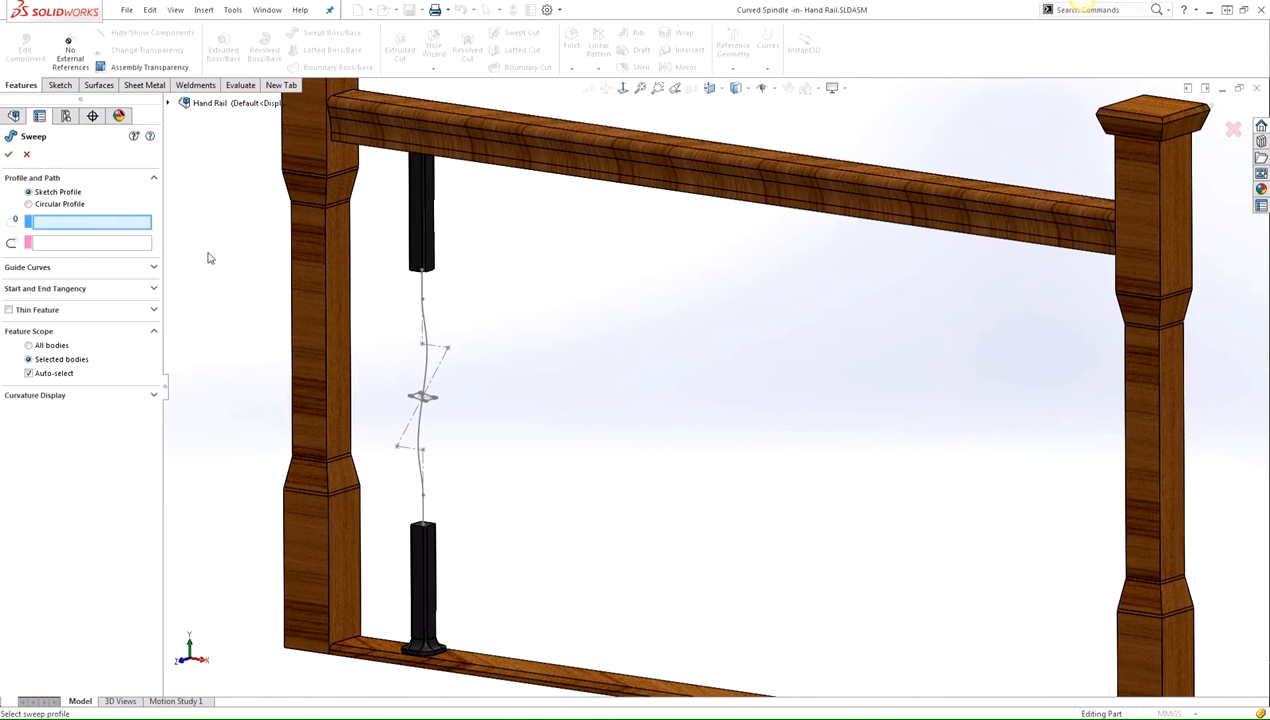
left_click(420, 396)
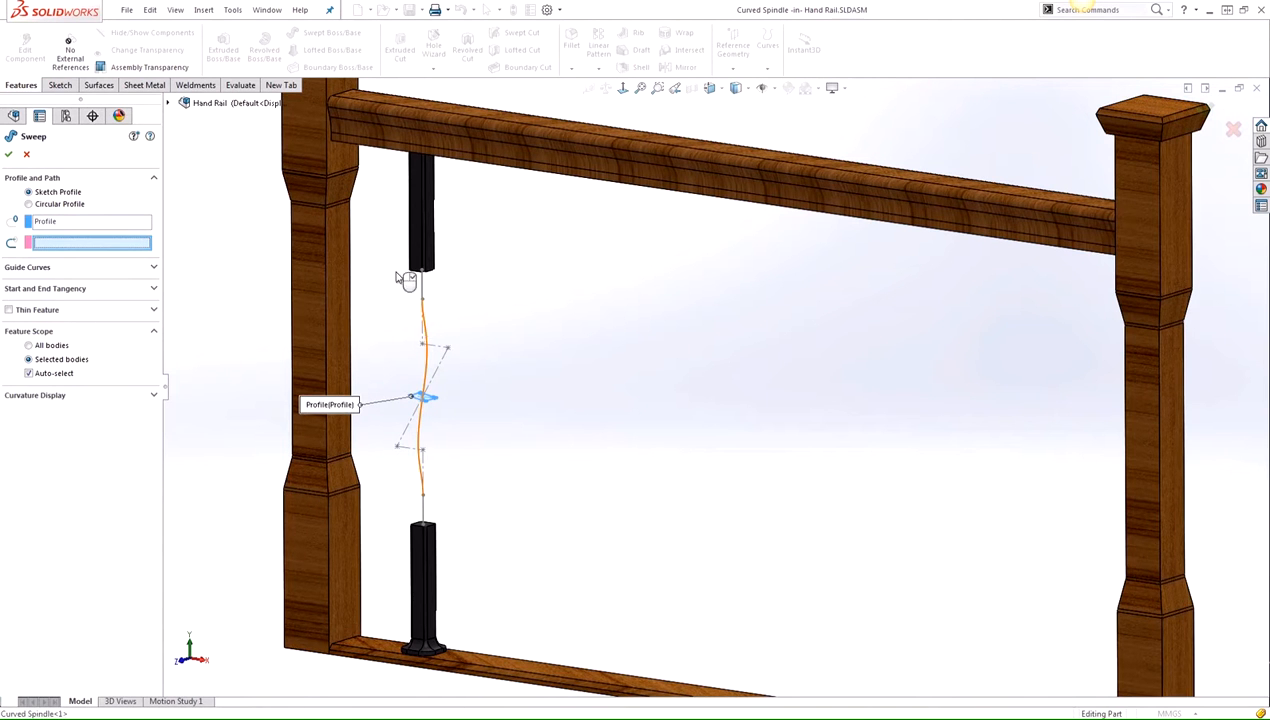
left_click(418, 396)
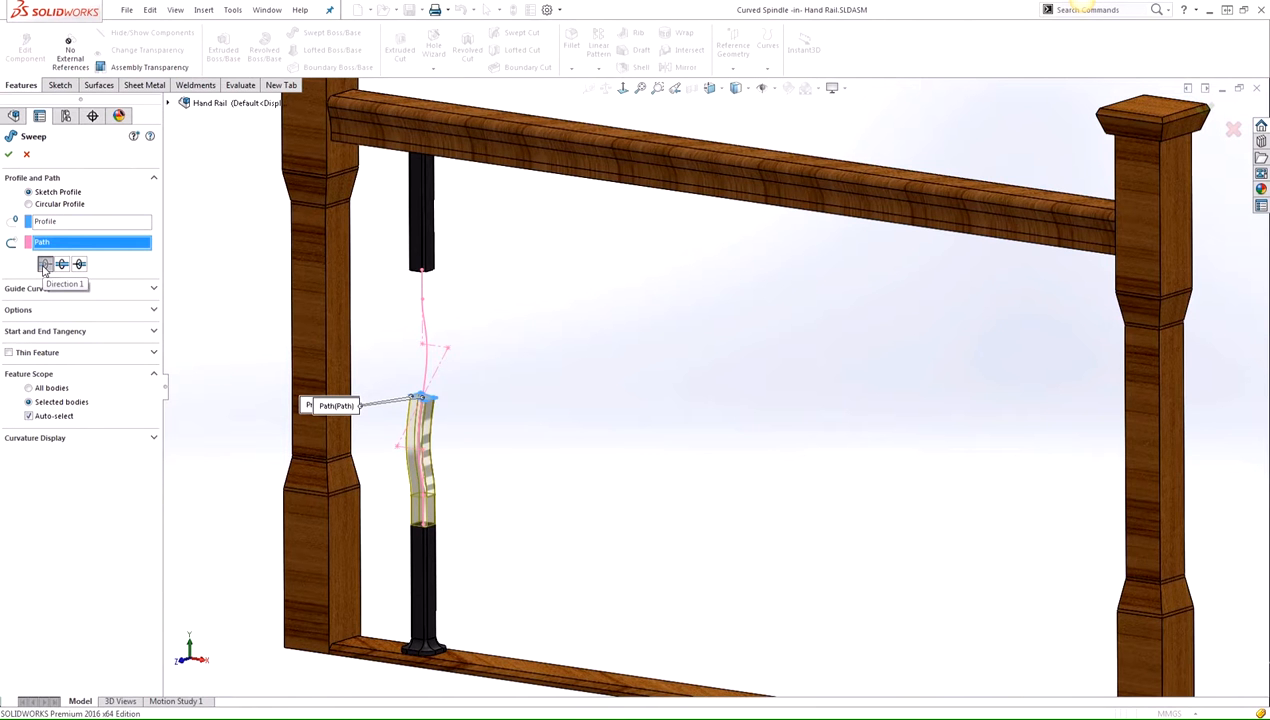
mouse_move(46, 264)
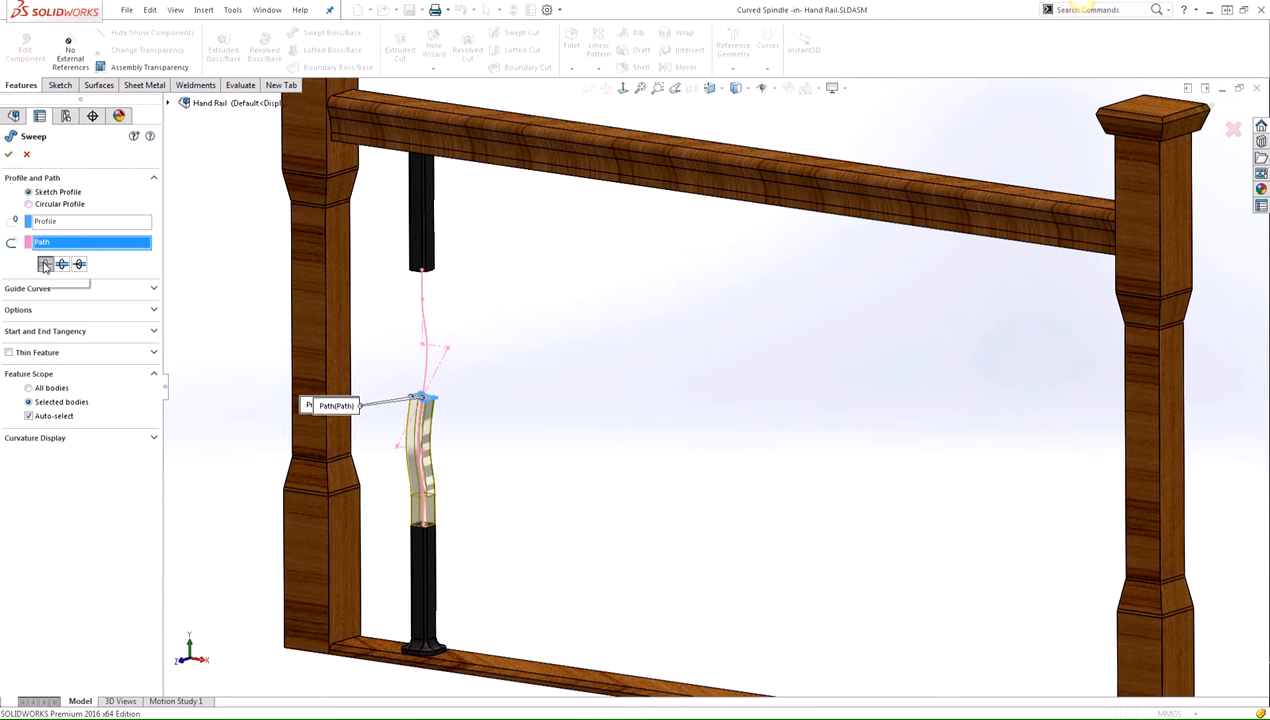
left_click(76, 264)
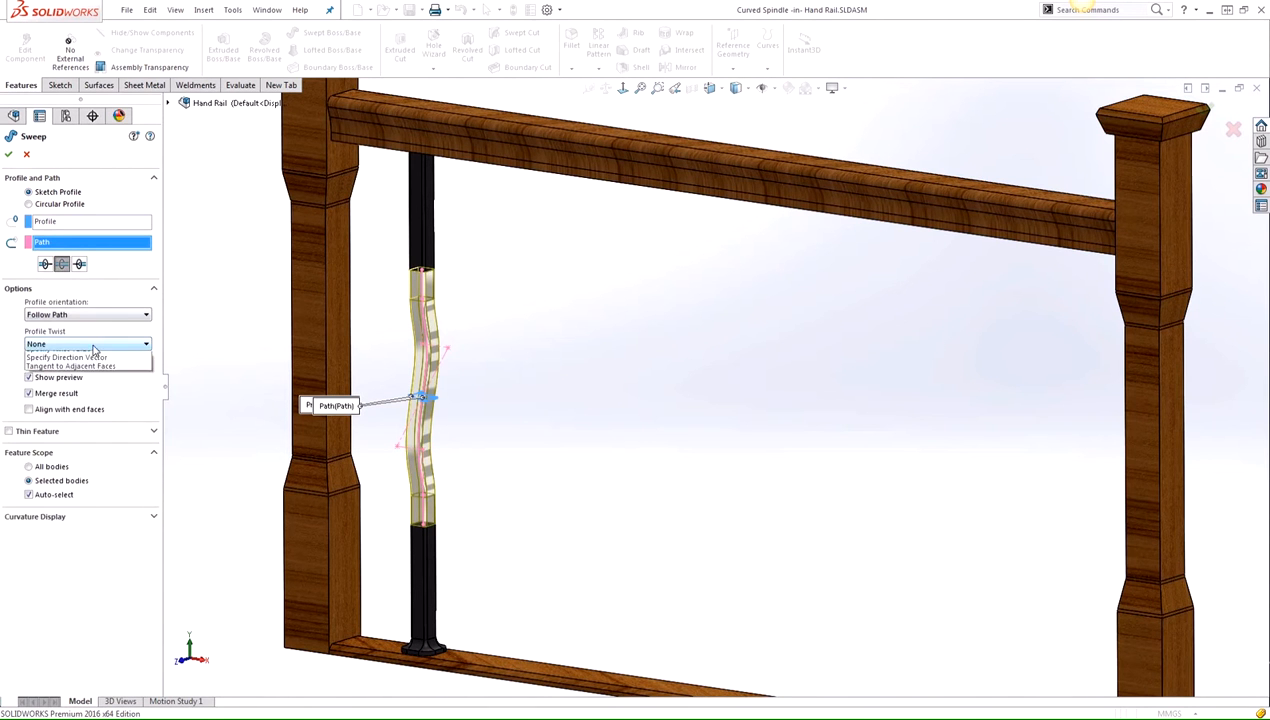
- Specify profile twist of 180° in Direction 1 and 360° in Direction 2, and accept the sweep
left_click(88, 344)
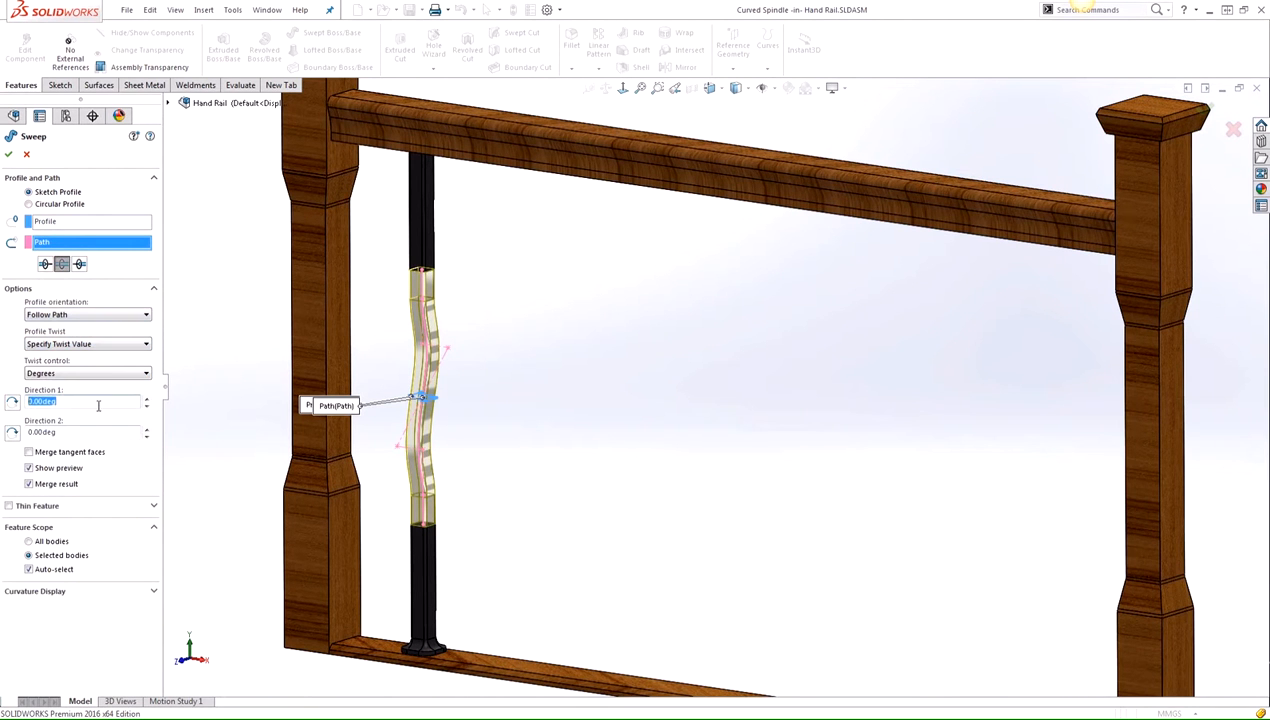
type("180")
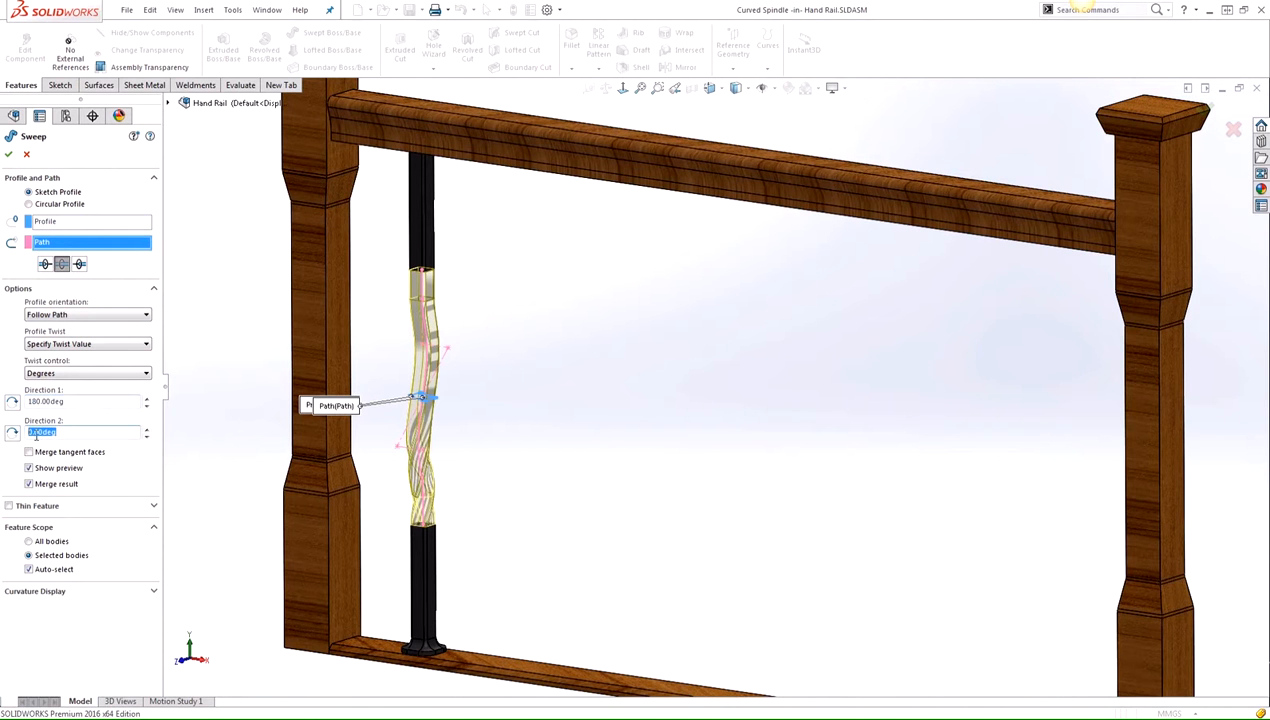
type("360.0")
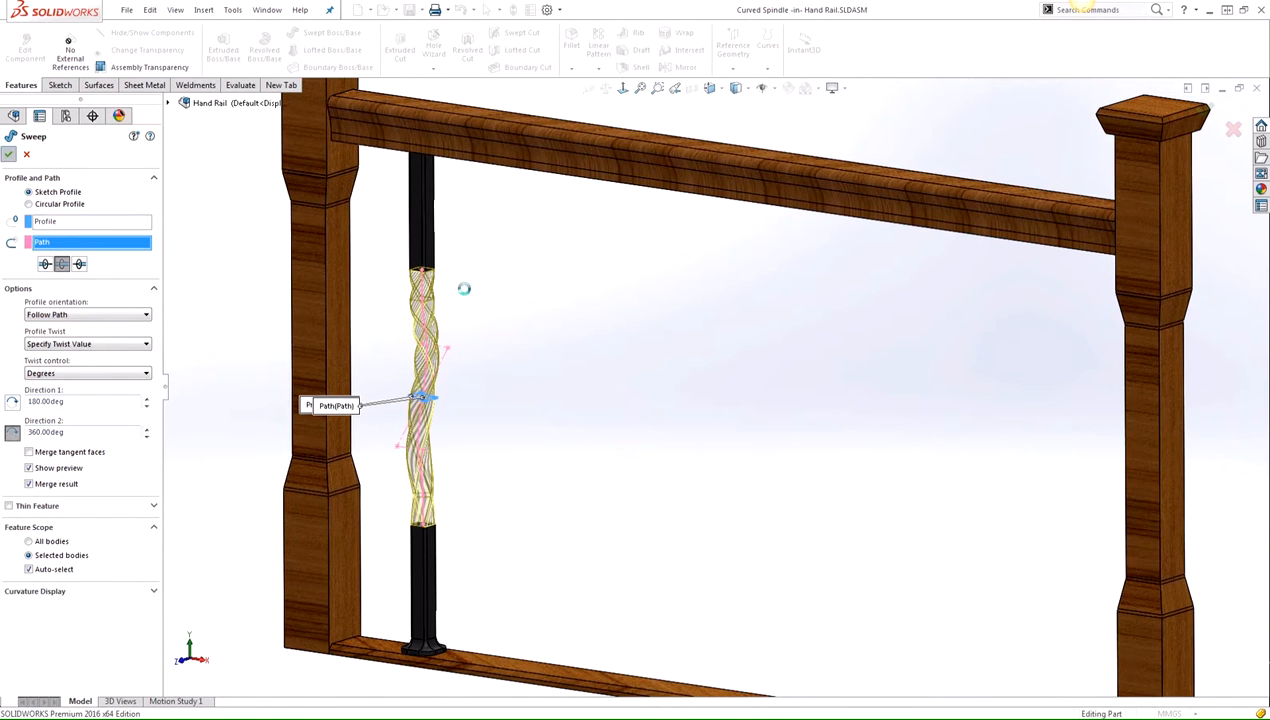
left_click(12, 154)
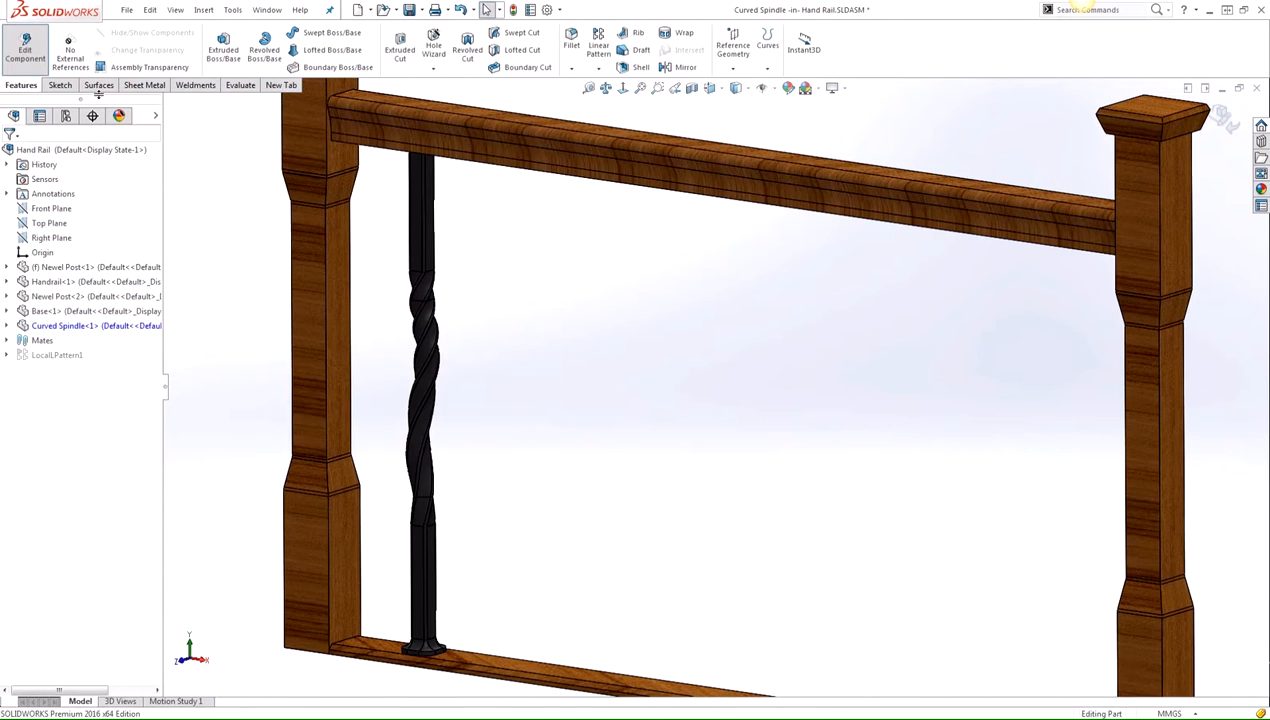